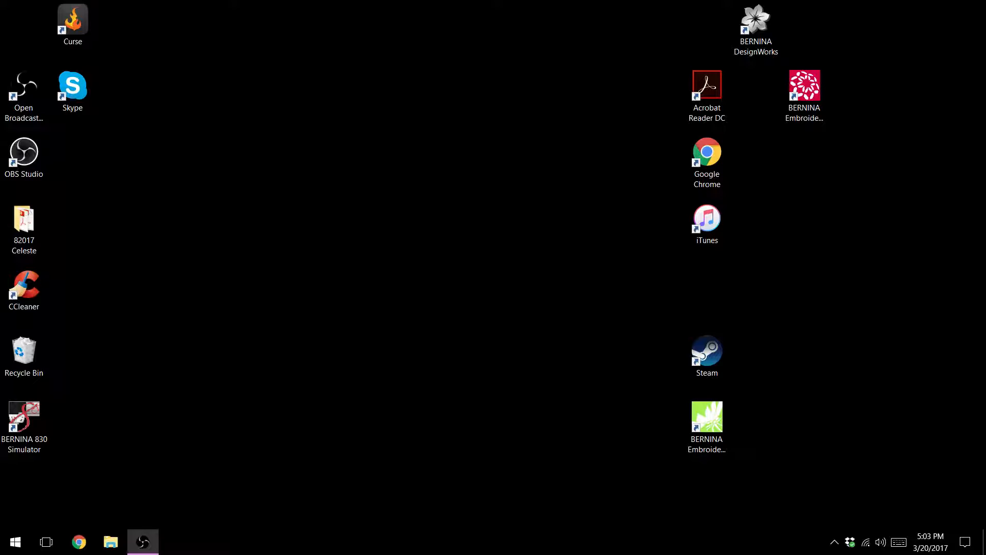
Step: Expand the BERNINA Embroidery Software 8 folder in the Start menu app list
left_click(15, 541)
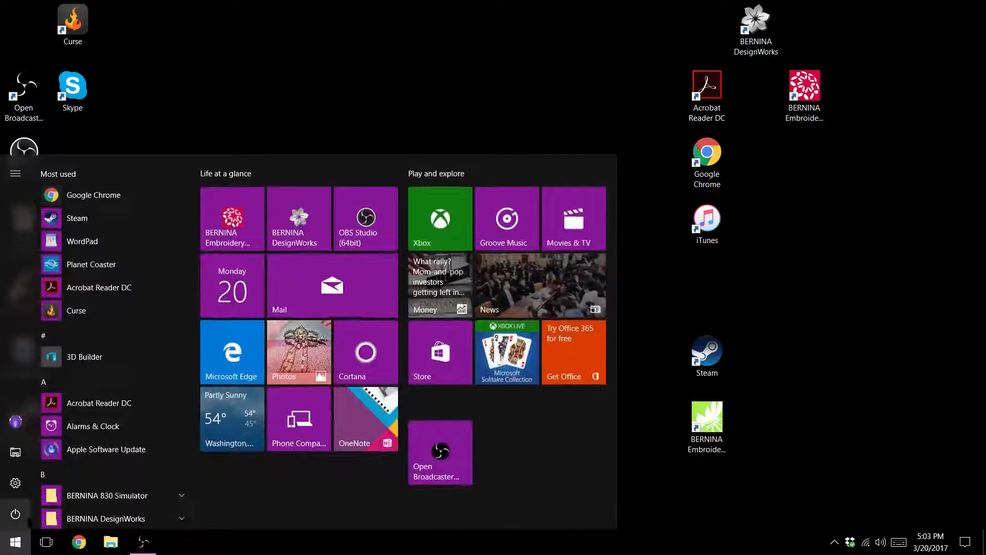
scroll("down", 3)
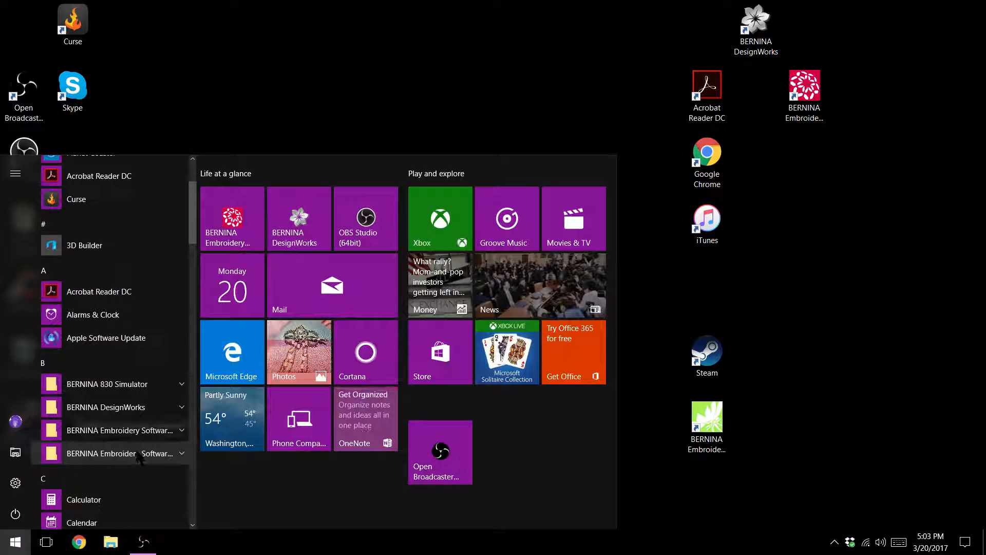
mouse_move(119, 453)
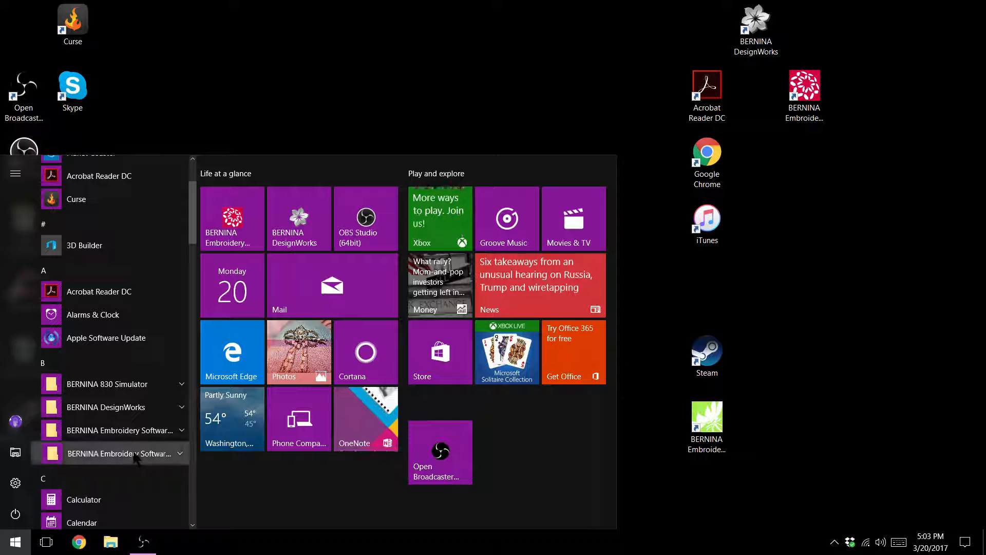
left_click(119, 453)
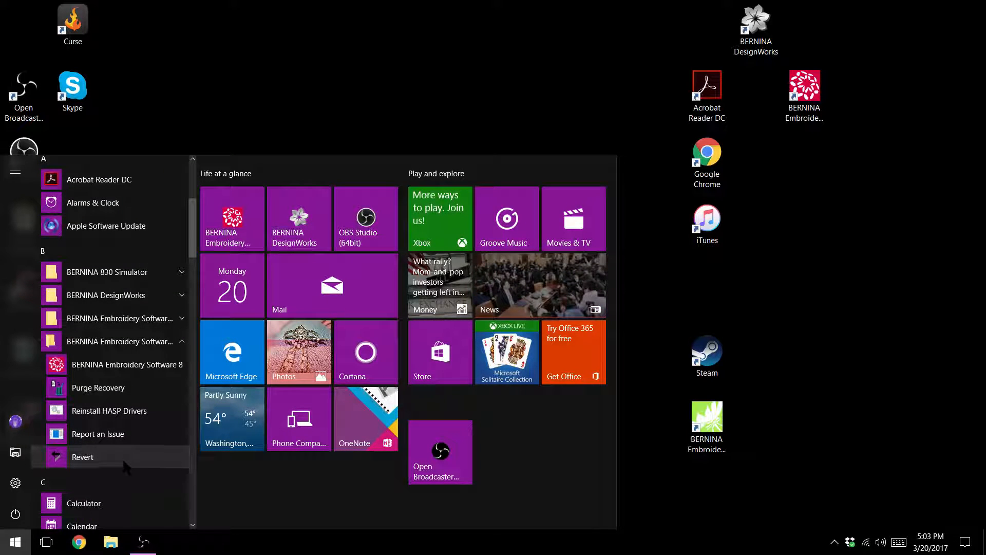
Step: Run the BERNINA Revert utility to restore only Defaults to factory settings
left_click(82, 456)
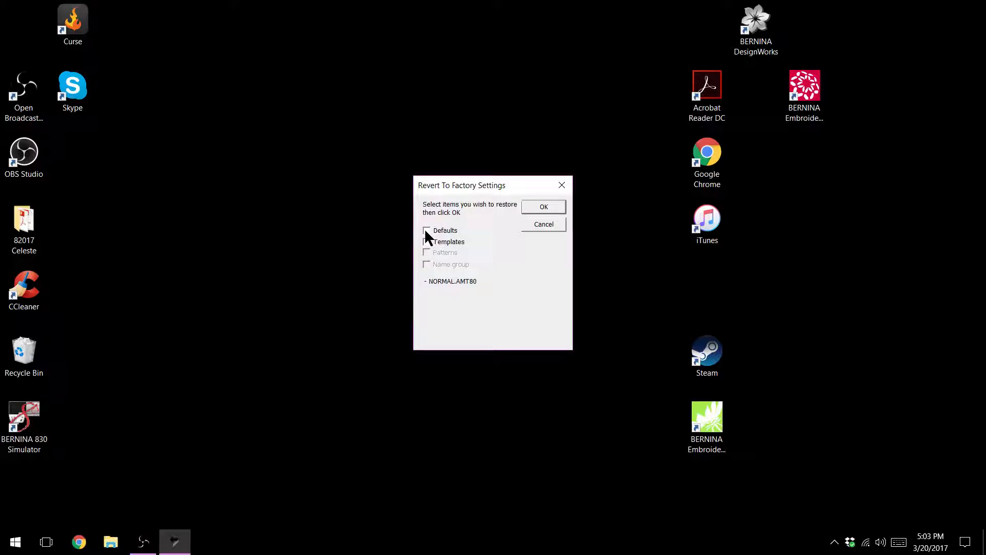
left_click(427, 230)
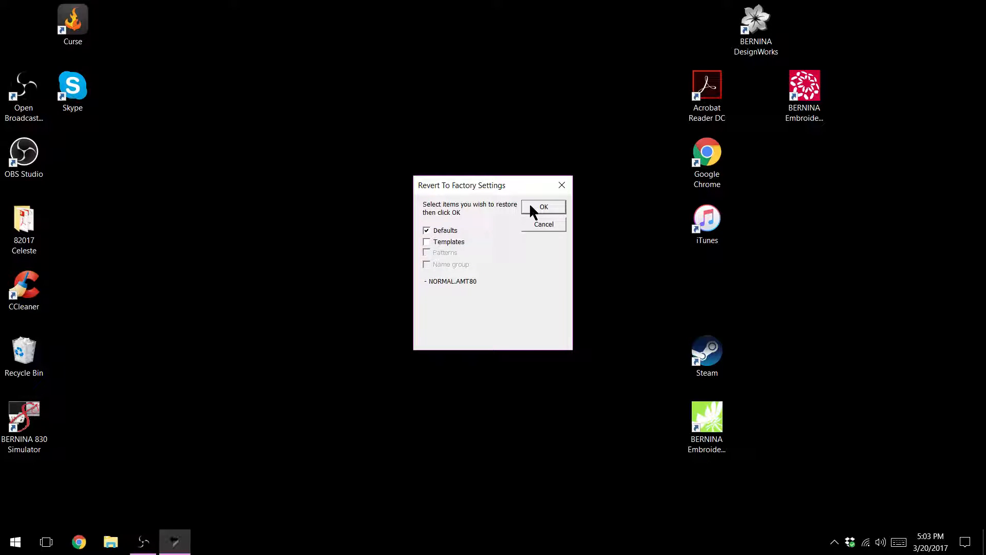
left_click(543, 207)
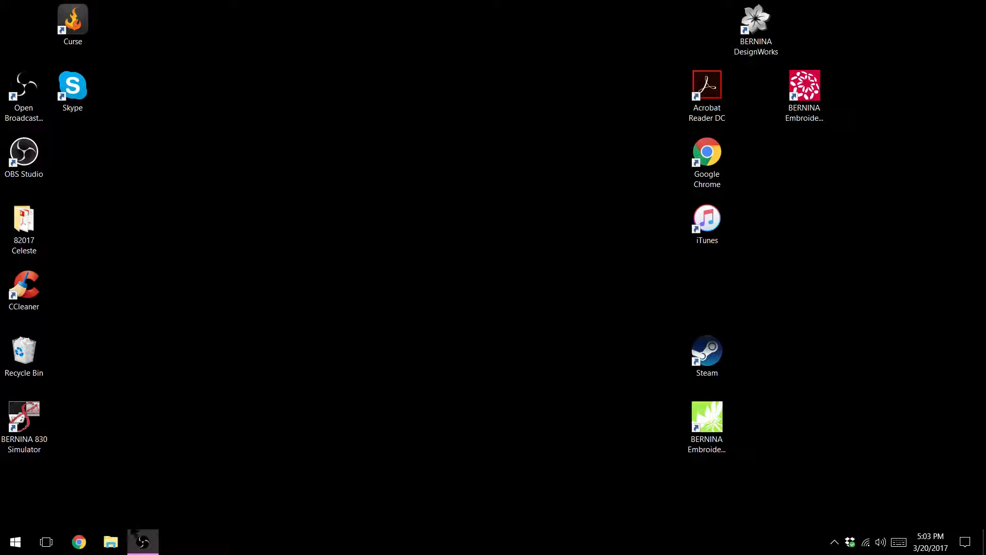
Step: Browse to C:\Program Files (x86)\BERNINA\Embroidery Software 8 in File Explorer
left_click(110, 541)
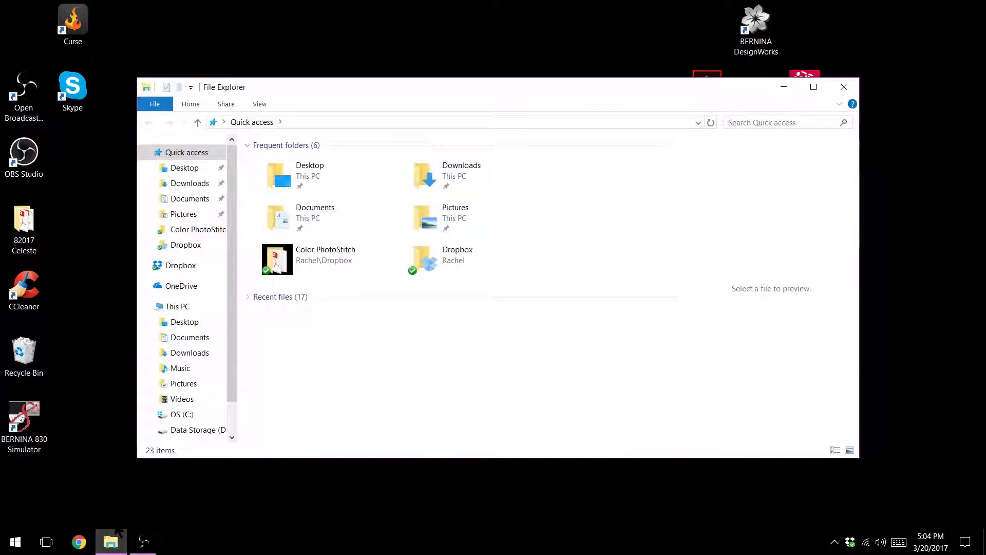
mouse_move(111, 541)
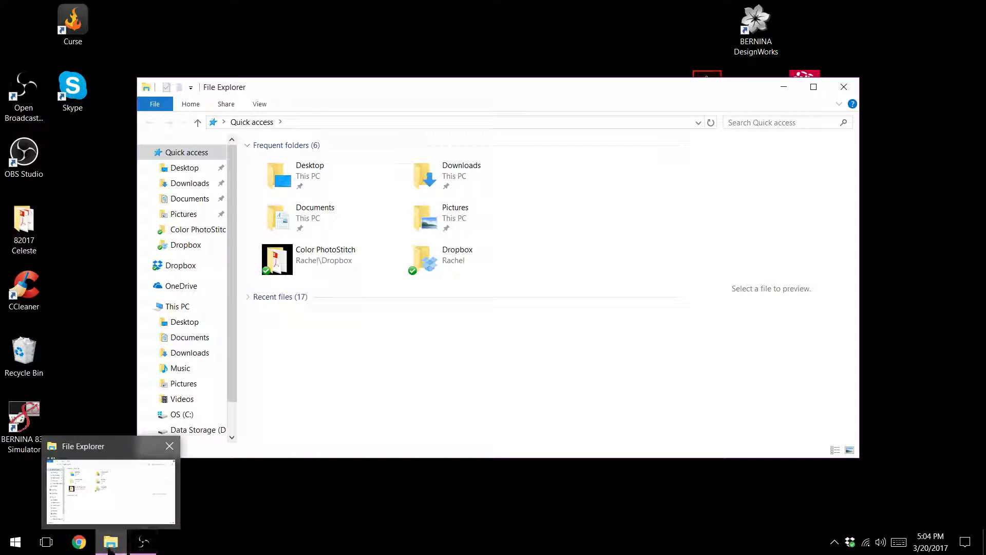
left_click(14, 540)
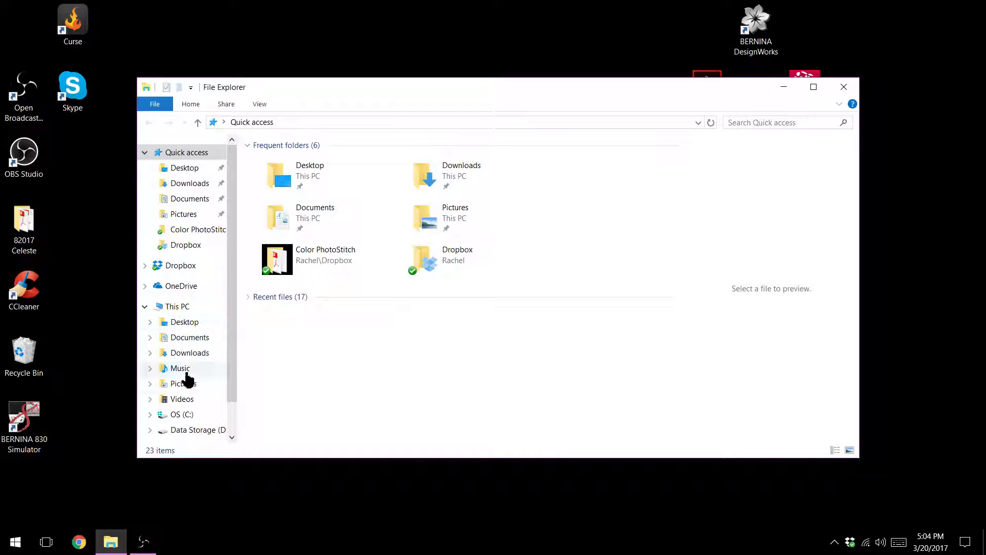
left_click(182, 414)
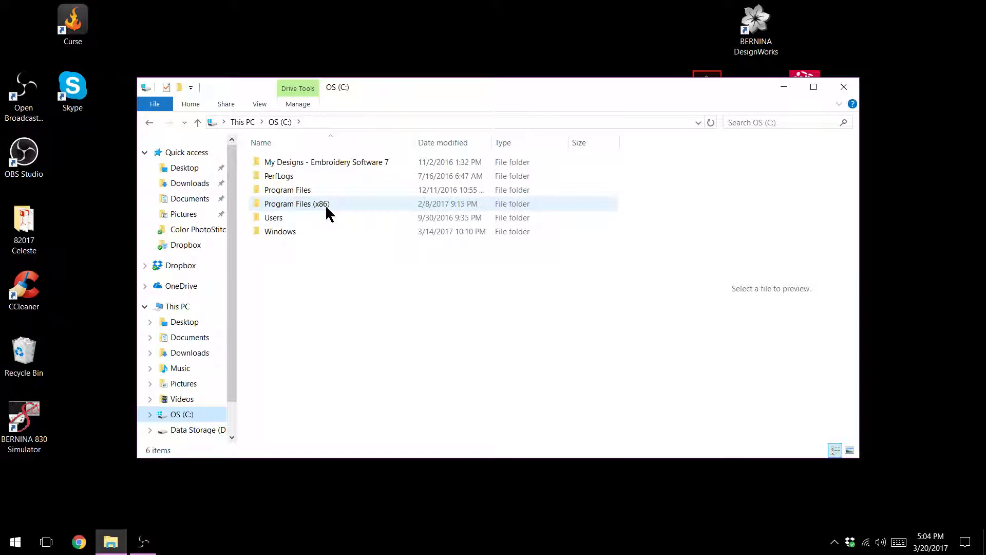
double_click(297, 203)
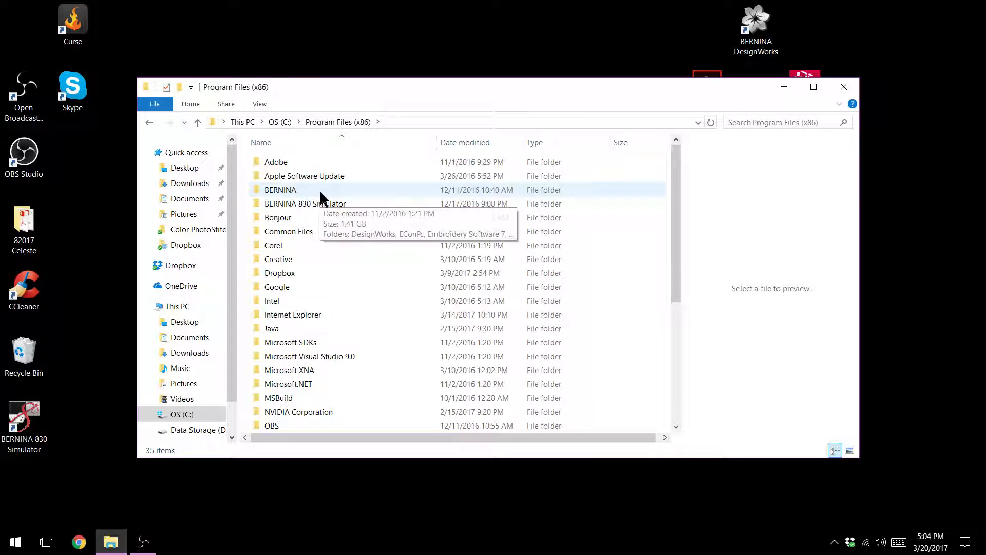
double_click(280, 190)
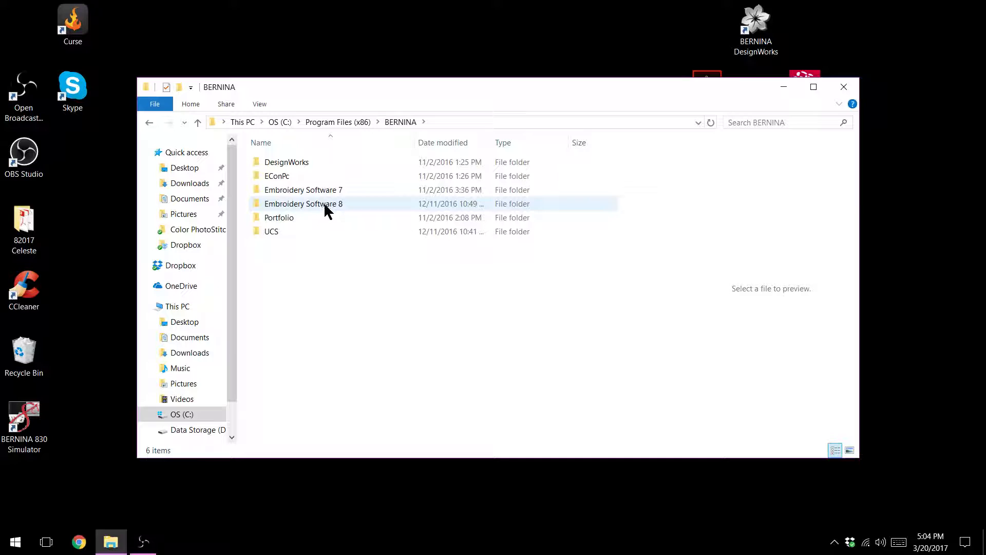
mouse_move(327, 203)
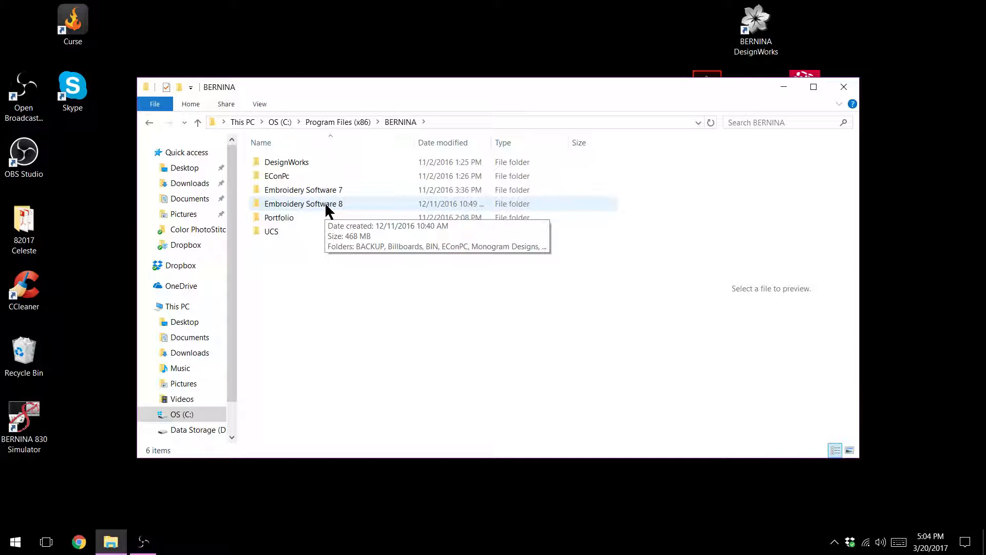
double_click(303, 203)
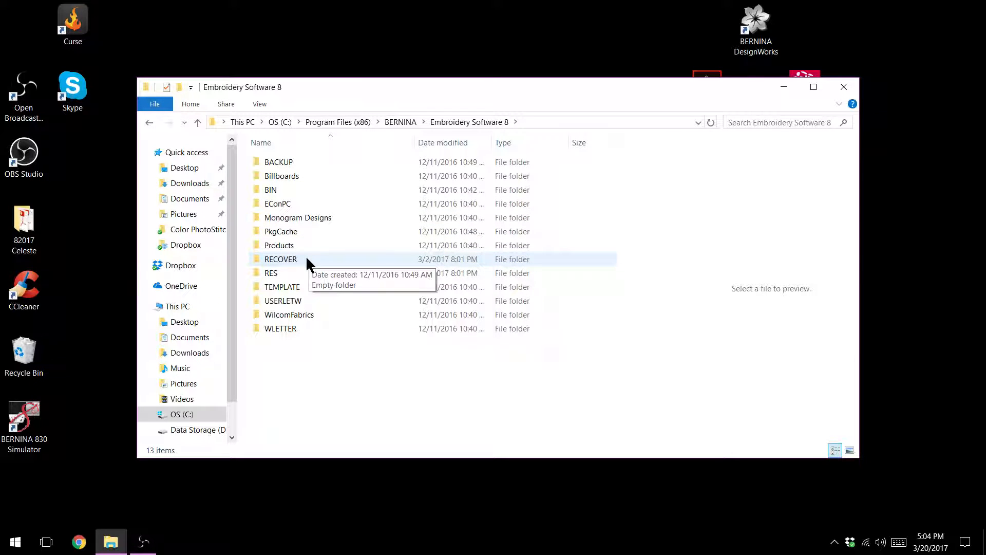
Step: Open the RECOVER folder and verify it contains no files
double_click(281, 258)
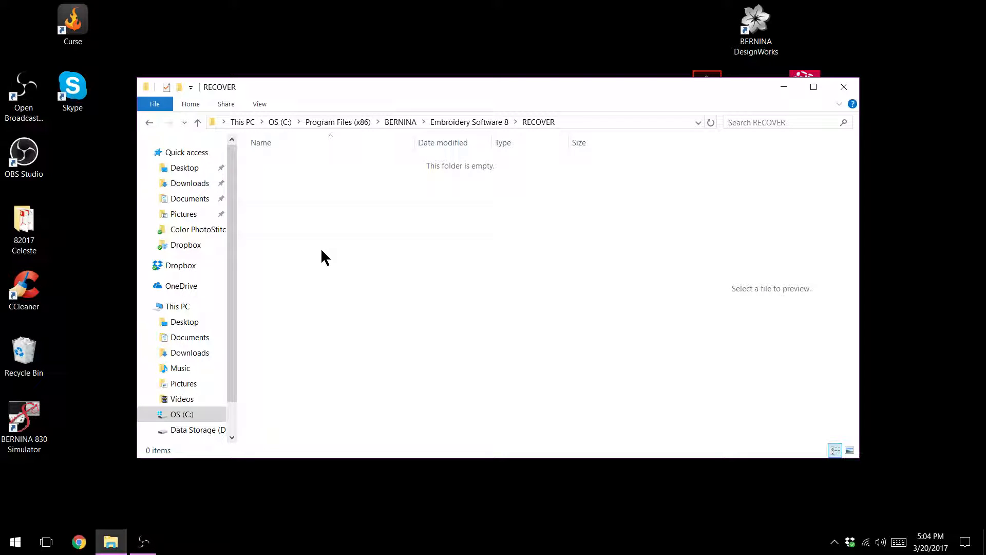
mouse_move(321, 246)
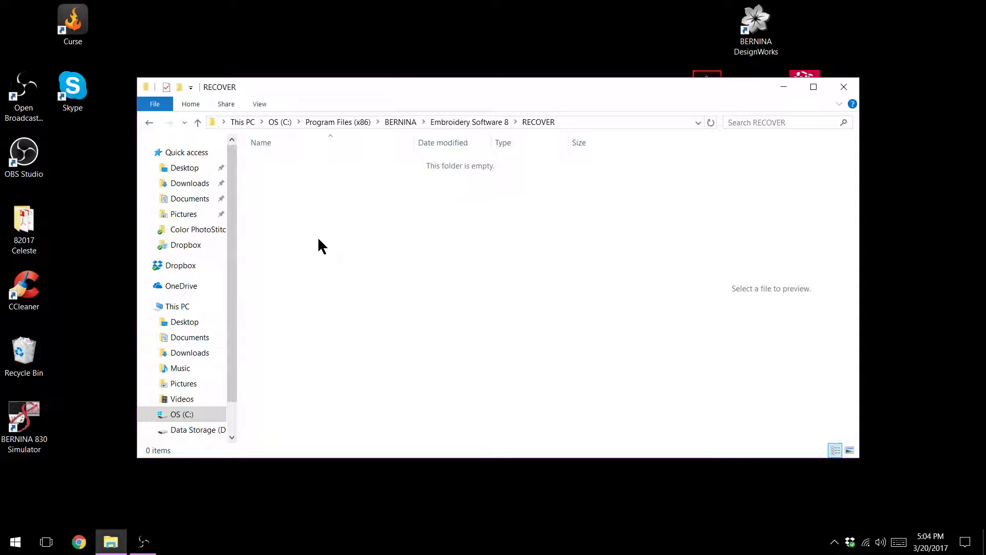
mouse_move(317, 252)
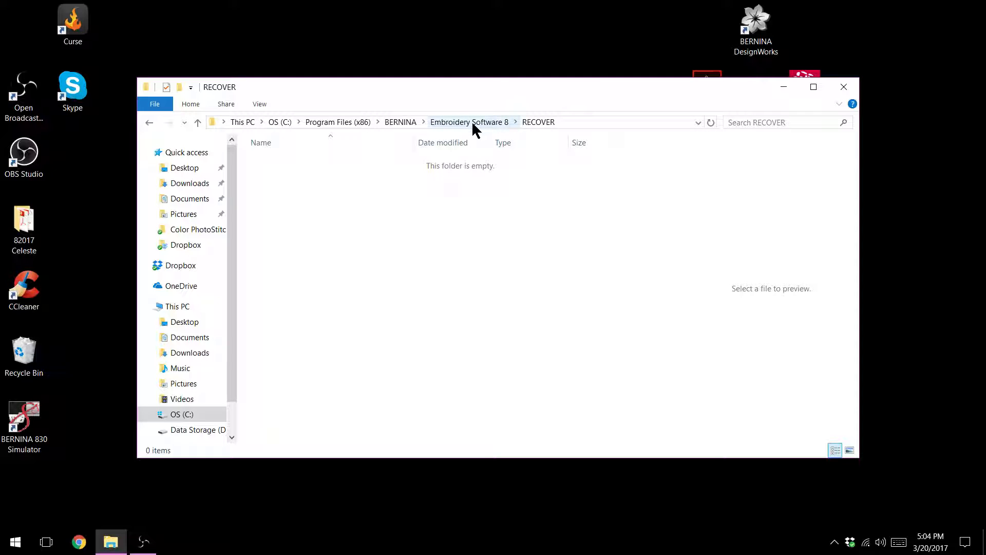
Step: Copy DEFAULTS.DFL from the Embroidery Software 8 BIN folder
left_click(468, 122)
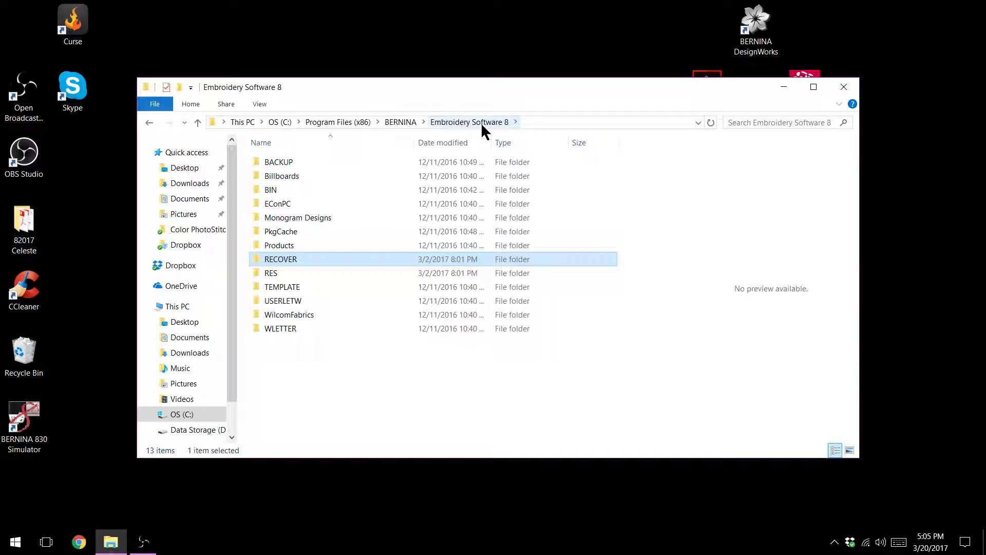
mouse_move(306, 273)
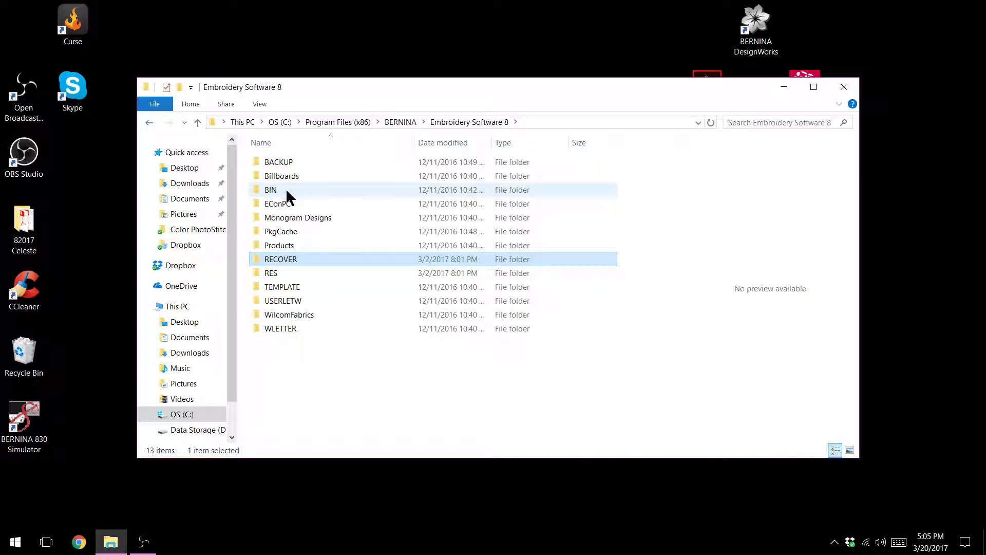
double_click(271, 190)
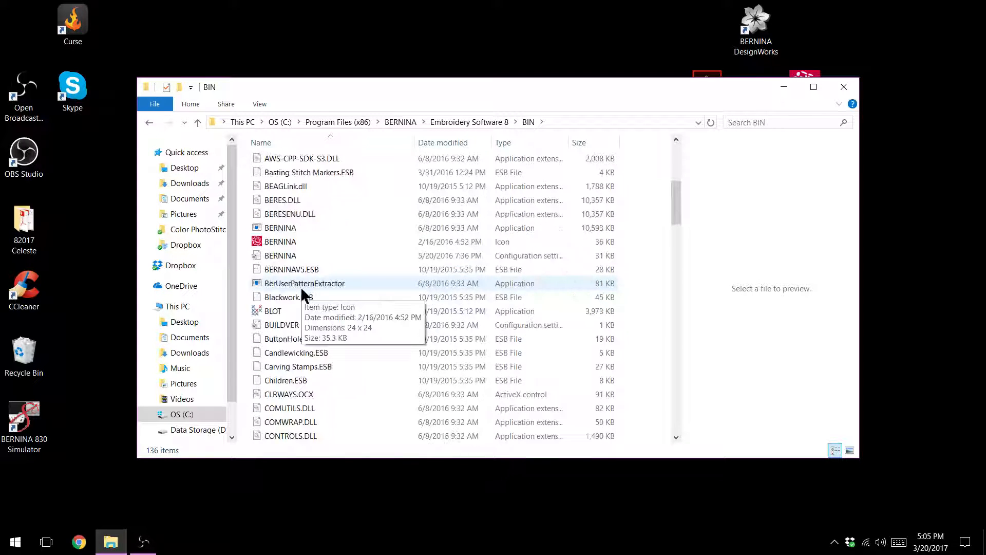
scroll("down", 3)
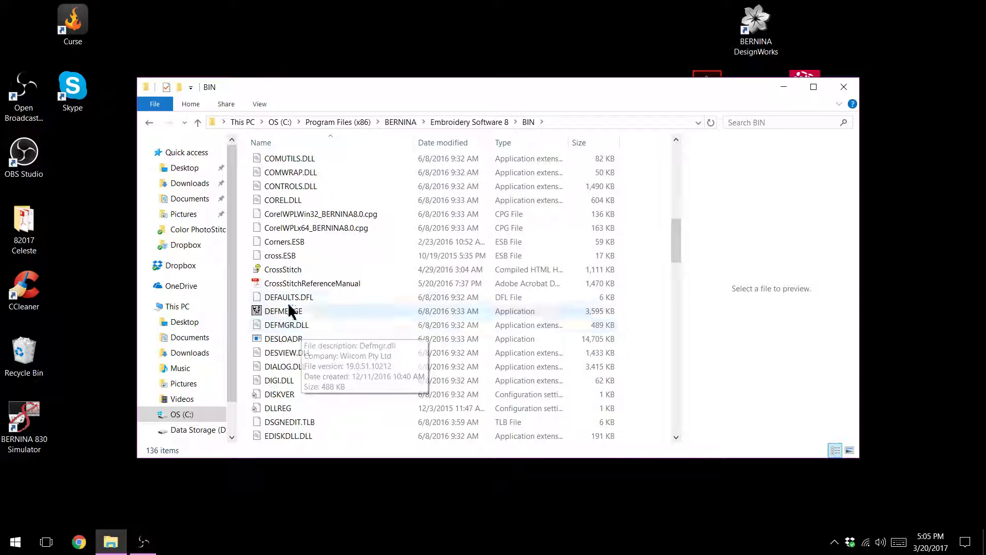
left_click(289, 297)
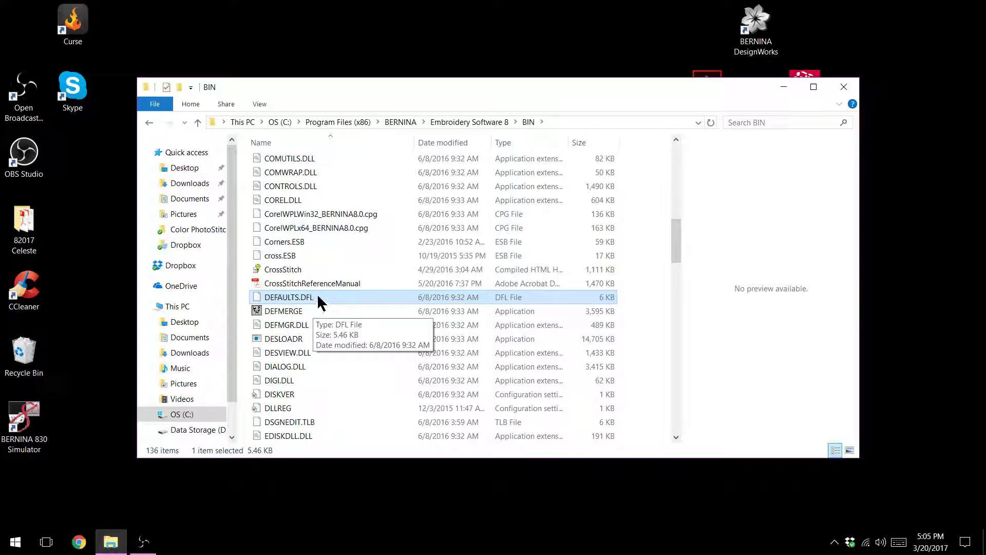
right_click(289, 297)
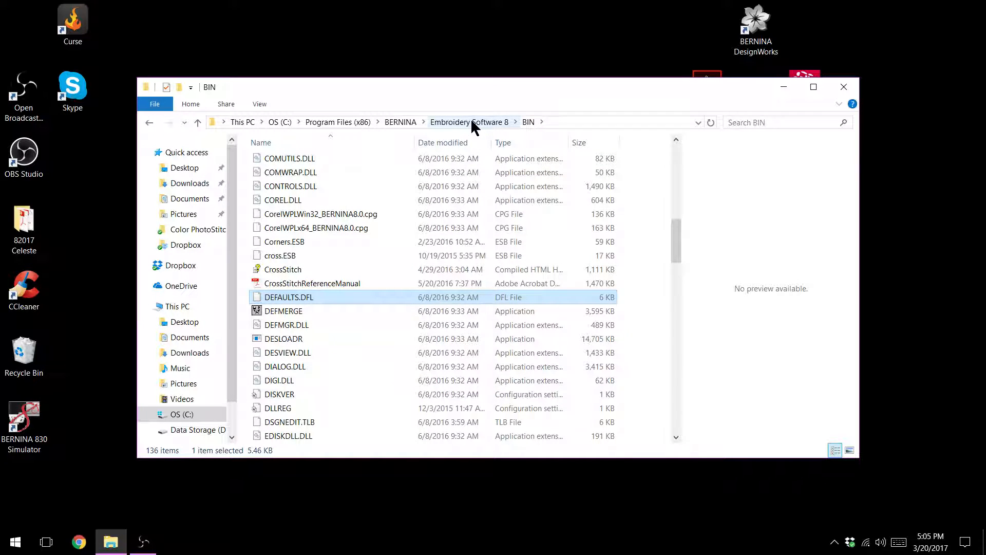
Step: Paste DEFAULTS.DFL into the RES folder, replacing the existing file
left_click(469, 121)
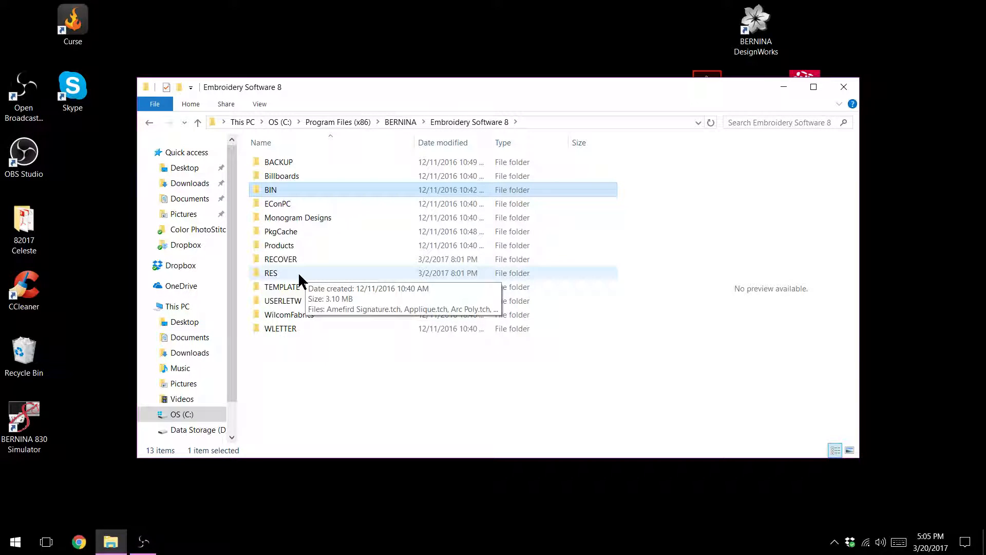
double_click(271, 272)
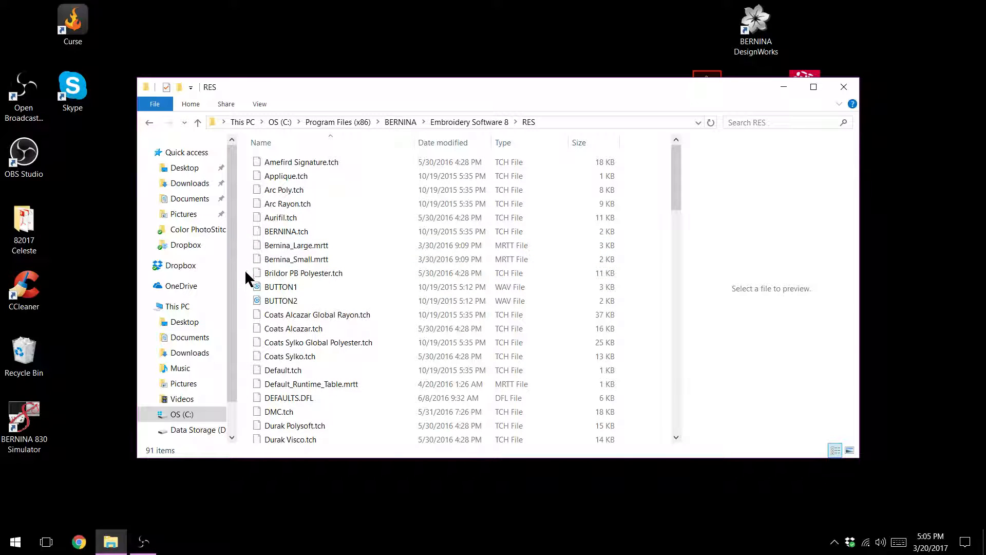
right_click(247, 277)
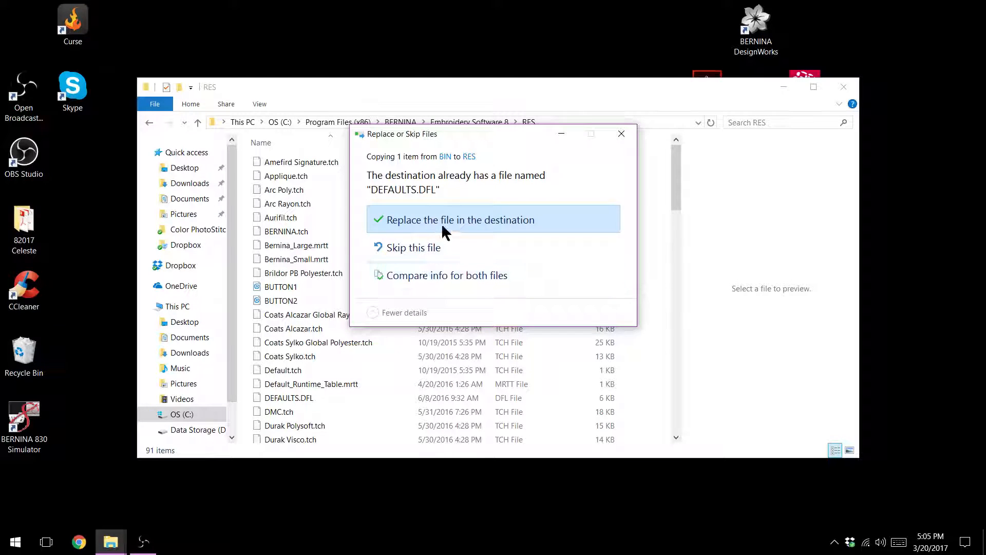
left_click(461, 219)
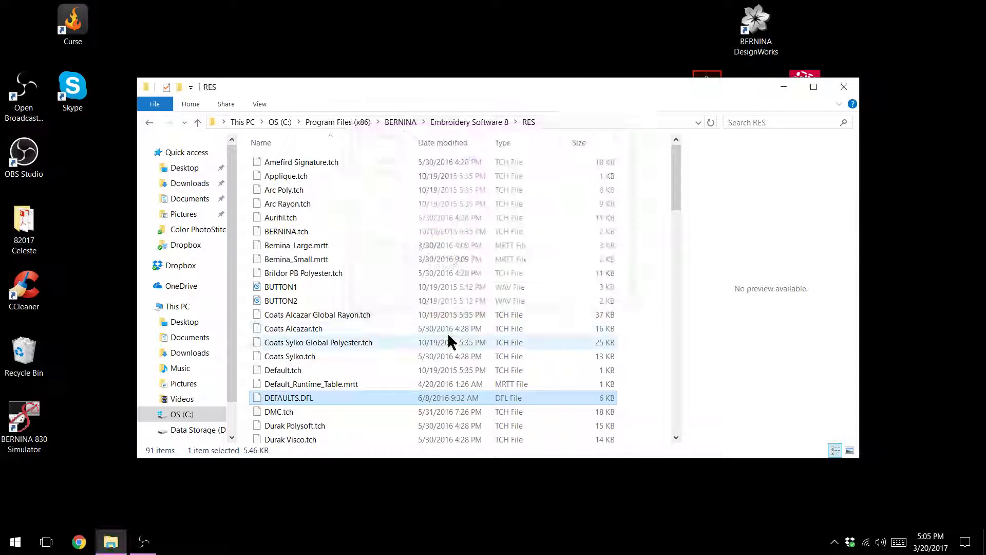